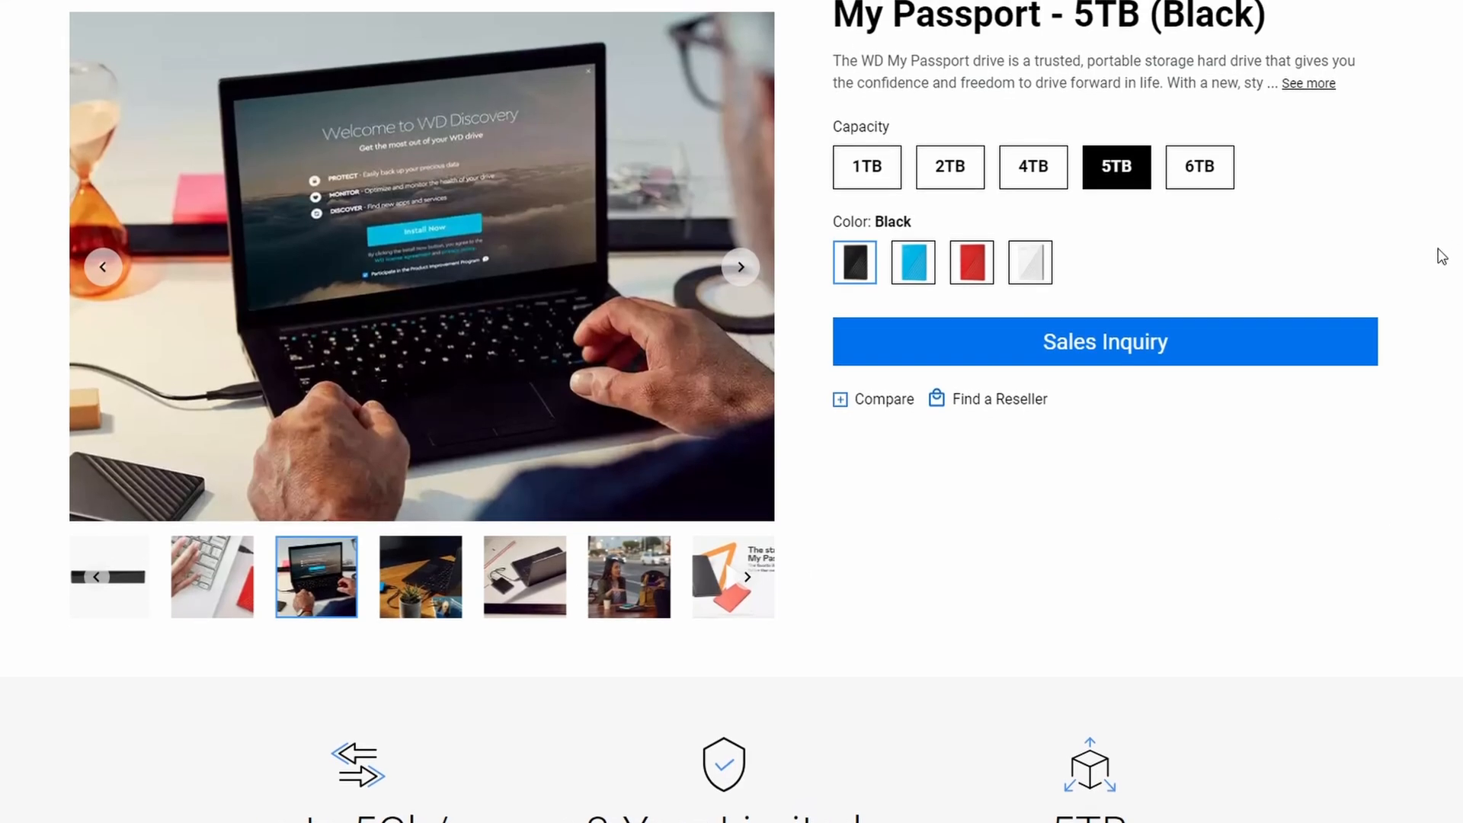
Scroll the My Passport 5TB page past highlights and specifications to the model numbers
scroll(up, 3)
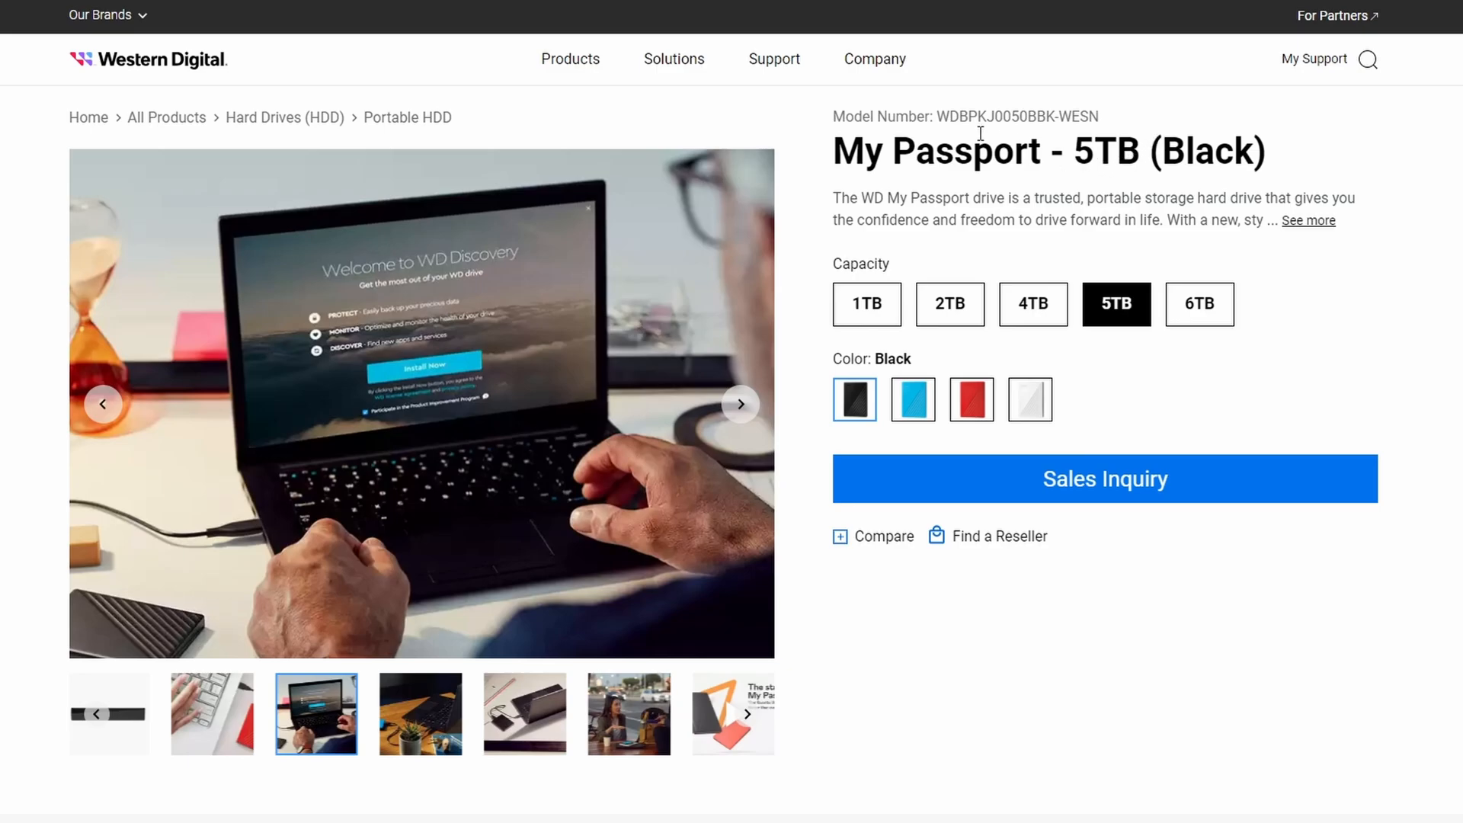
mouse_move(1107, 118)
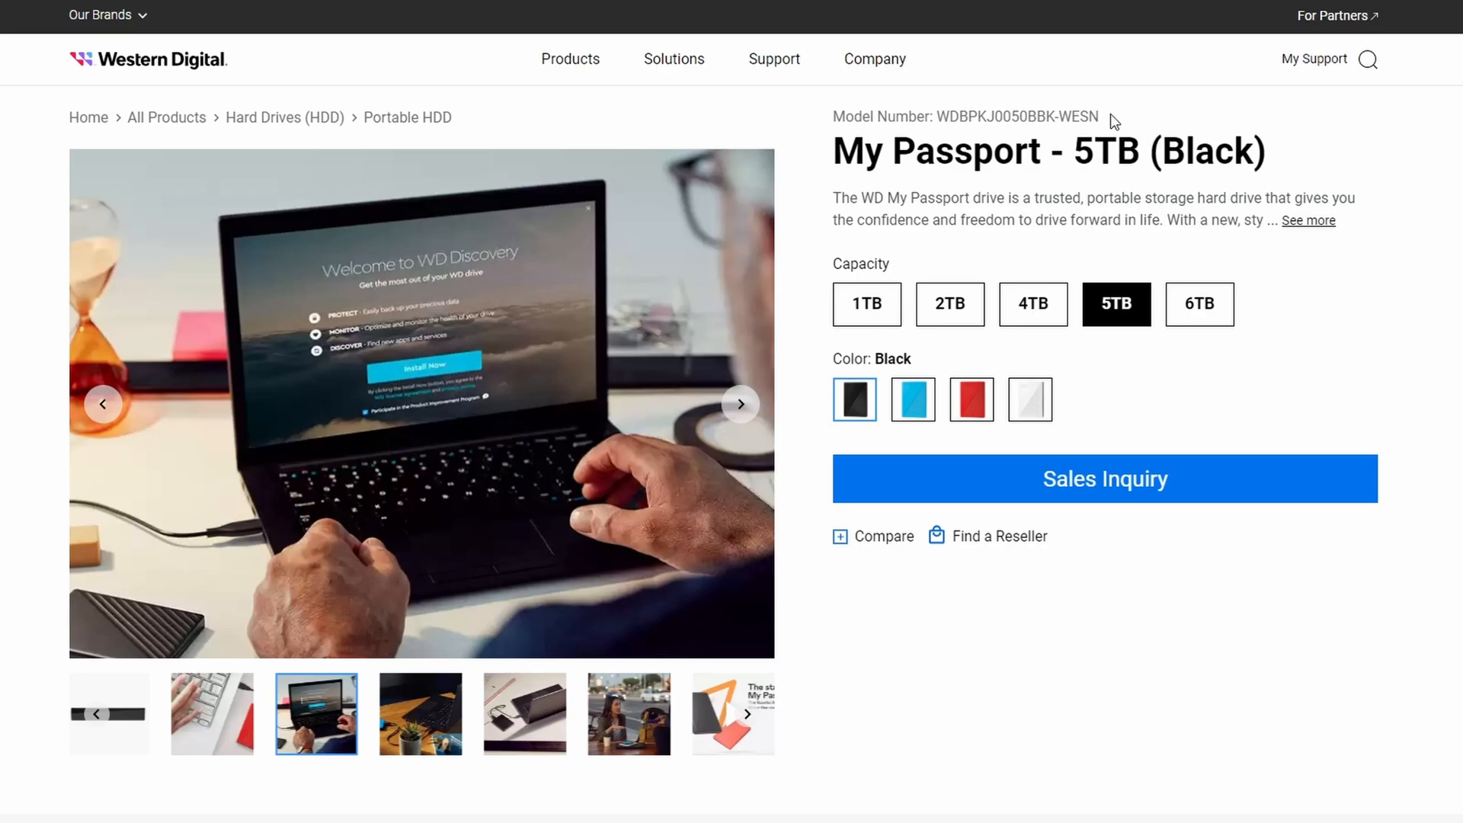
scroll(down, 3)
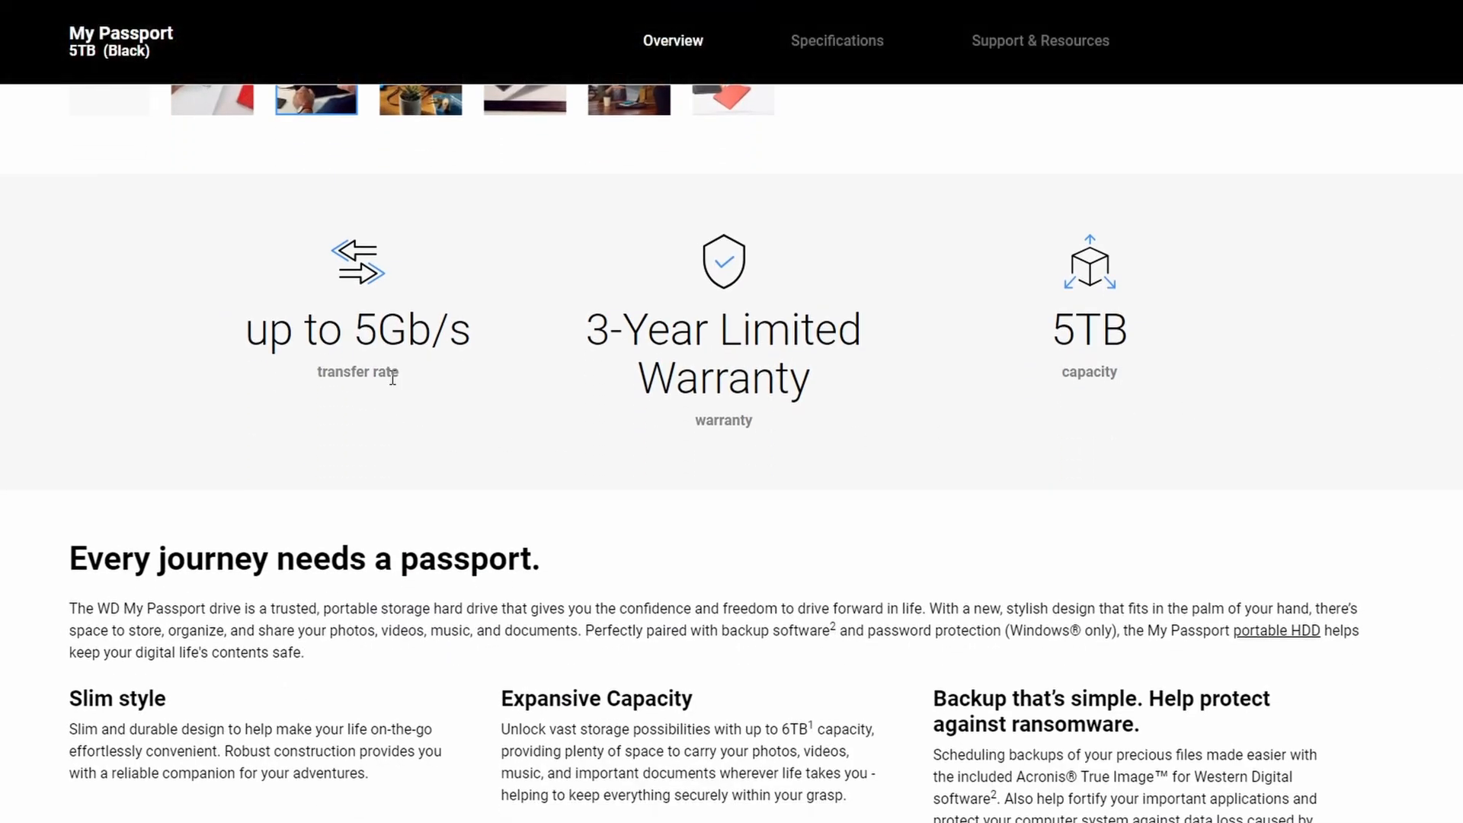
mouse_move(391, 330)
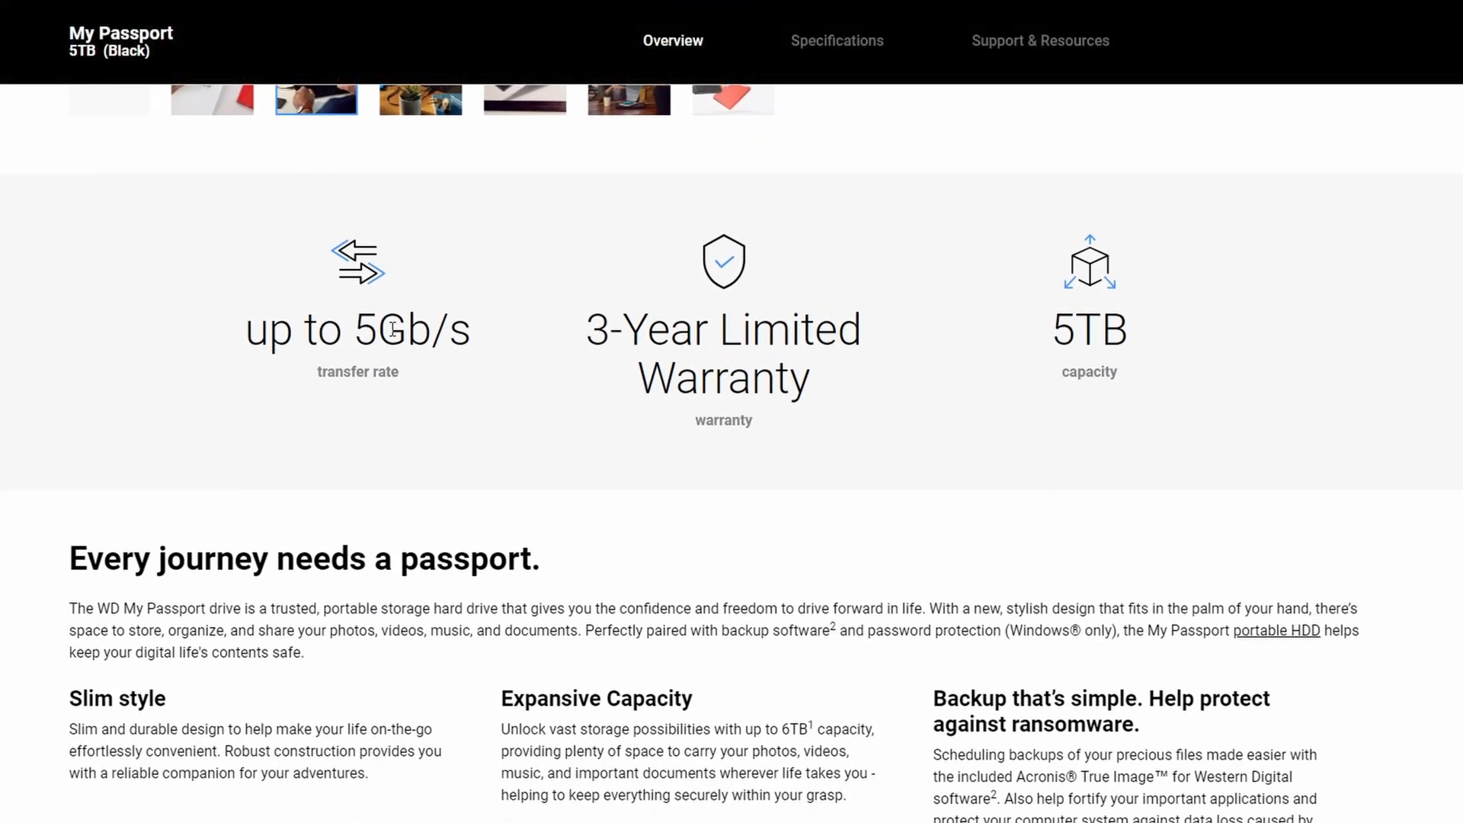
mouse_move(1045, 326)
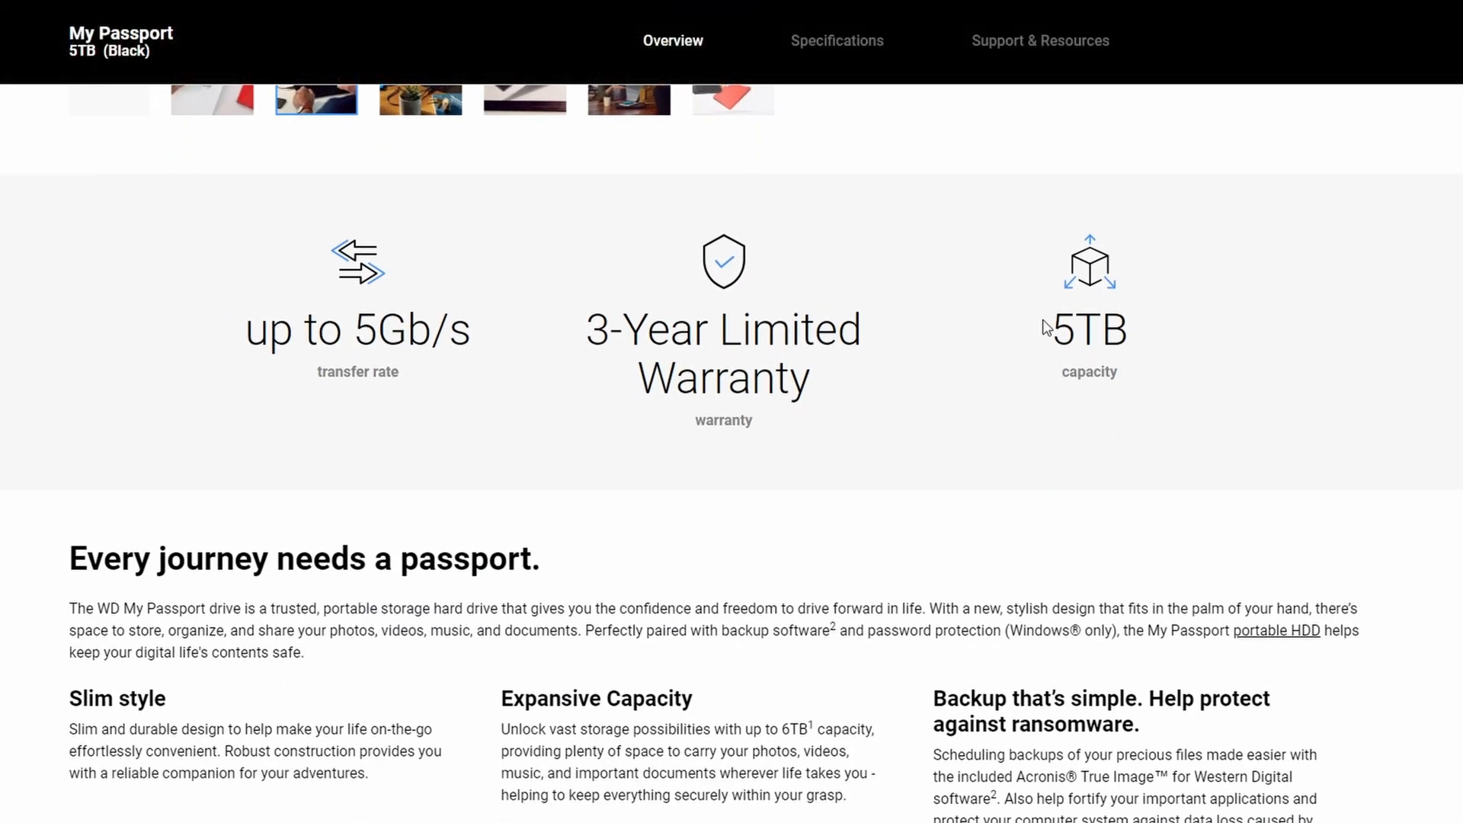
scroll(down, 3)
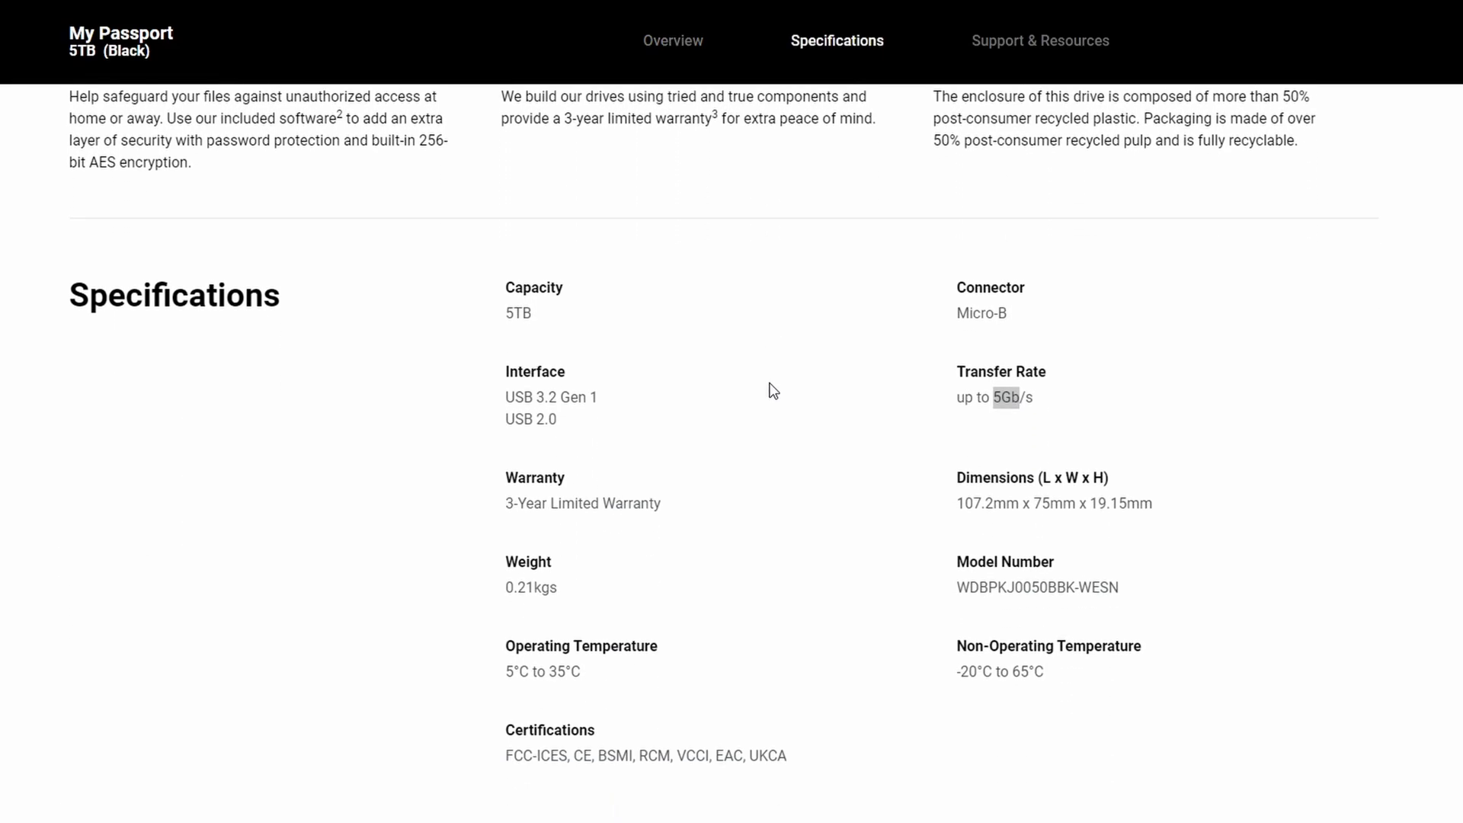
mouse_move(890, 430)
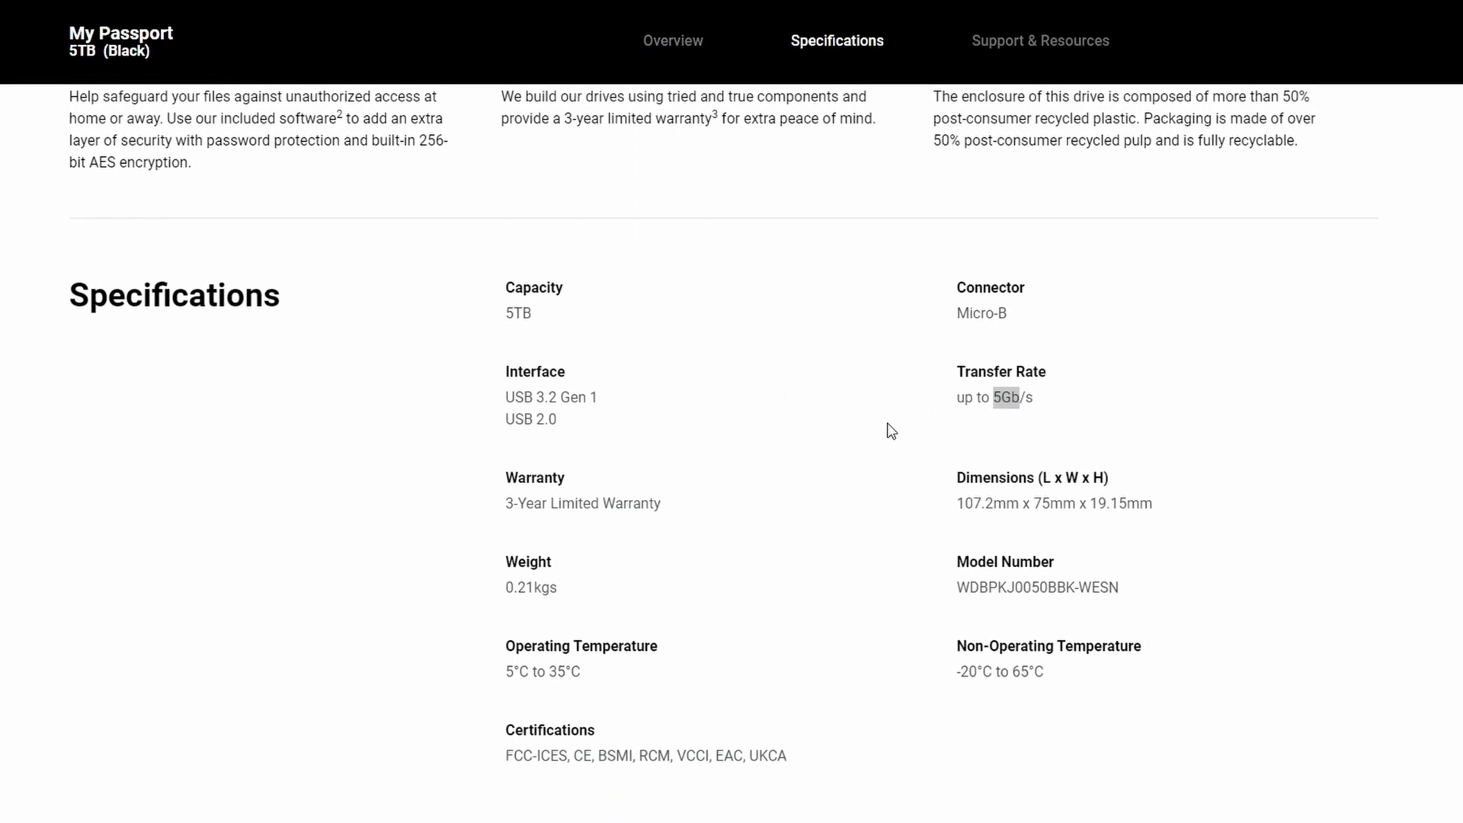
scroll(down, 3)
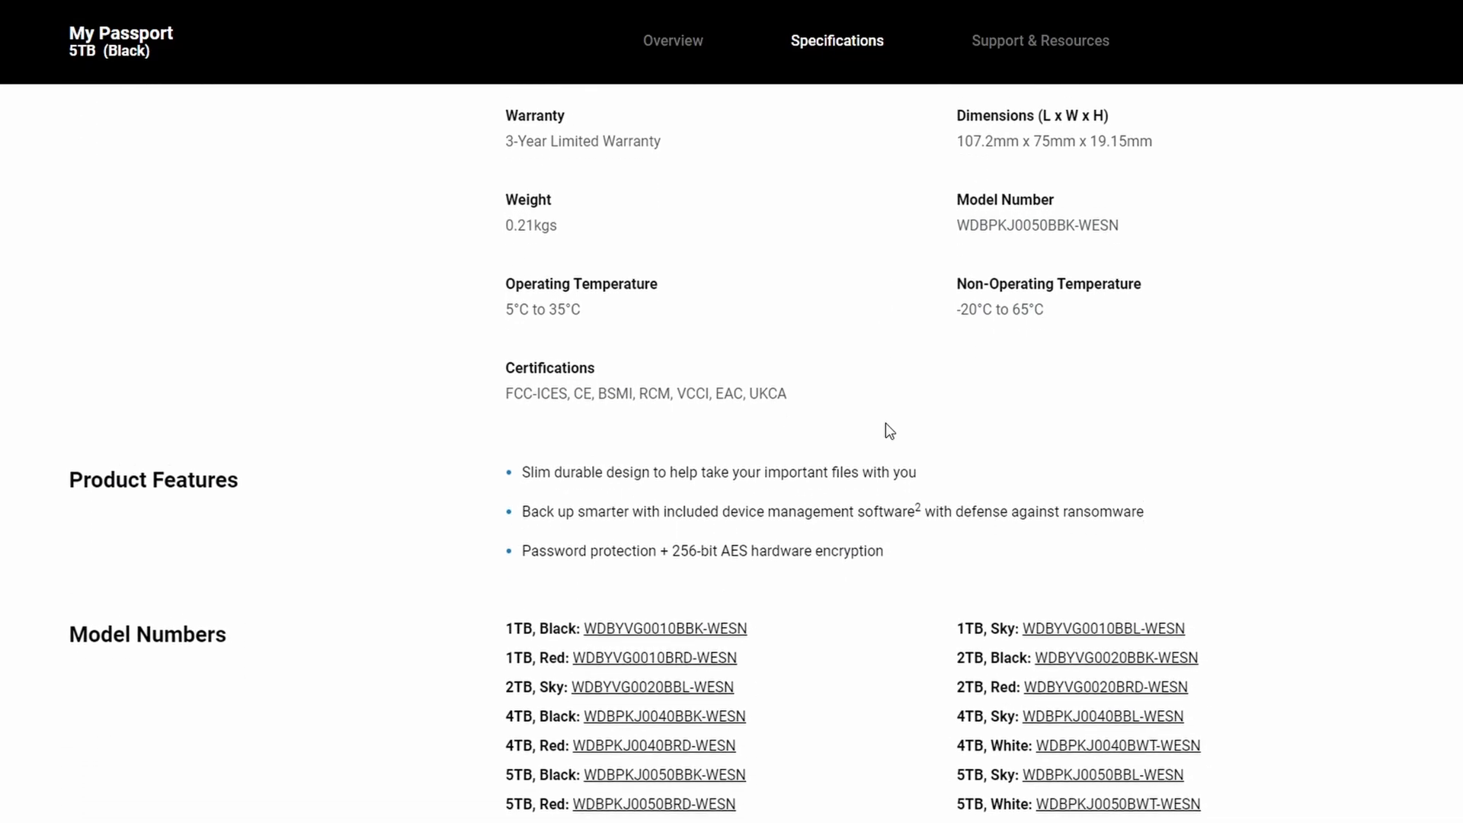
scroll(down, 3)
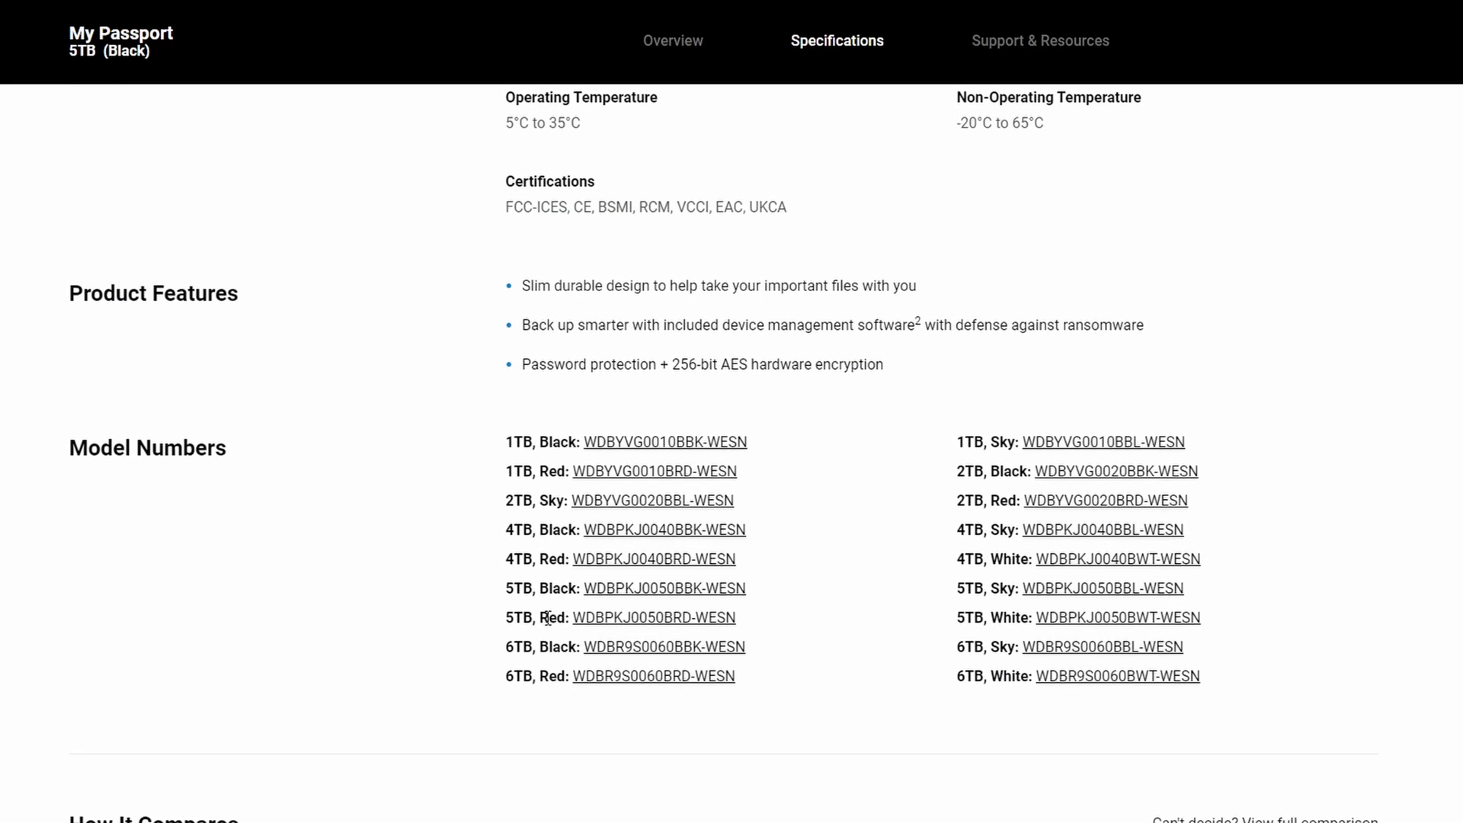
Bring the 5TB Black model number WDBPKJ0050BBK-WESN line into view
scroll(down, 3)
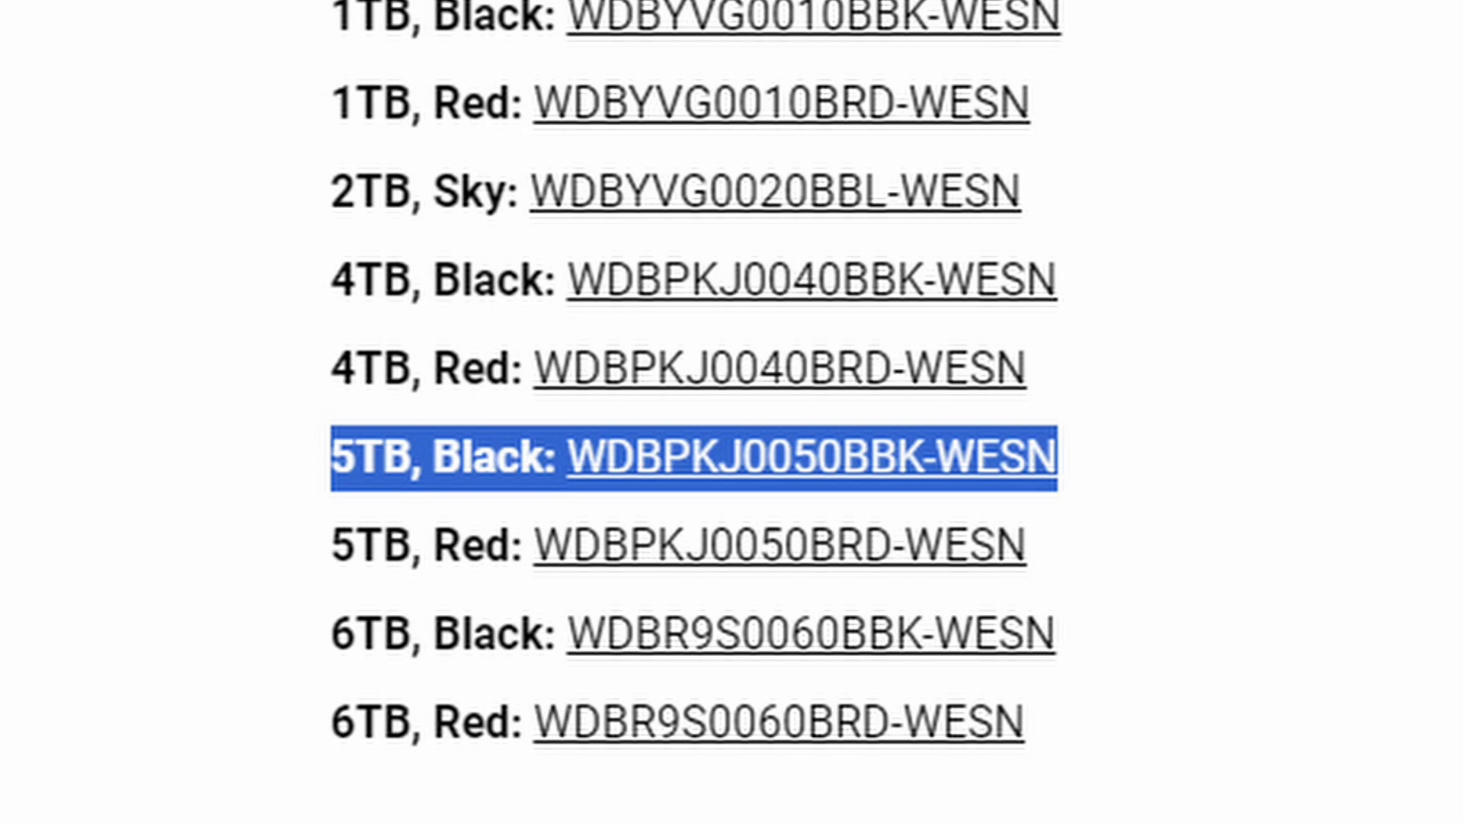
click(817, 457)
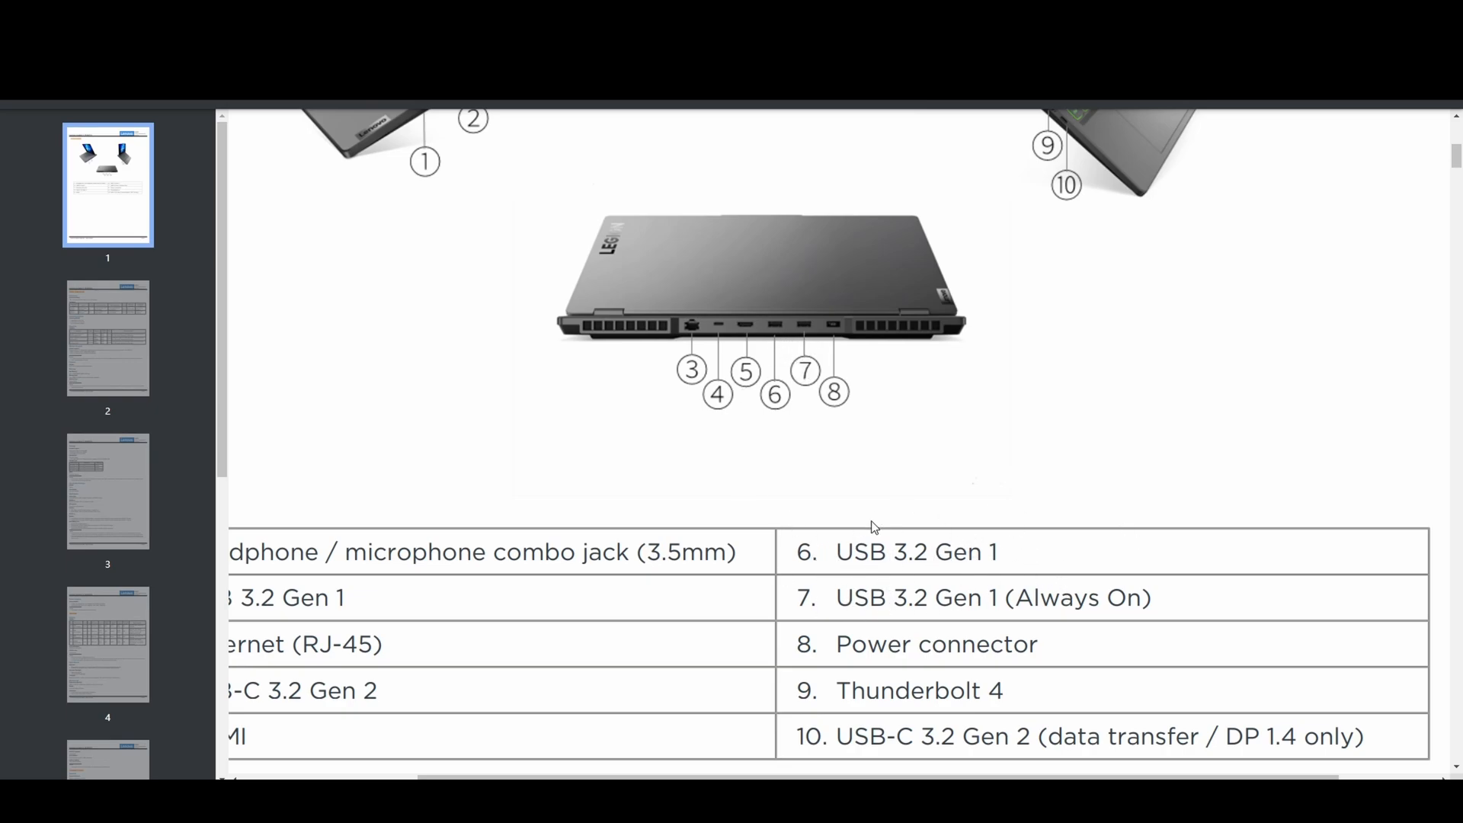
mouse_move(902, 576)
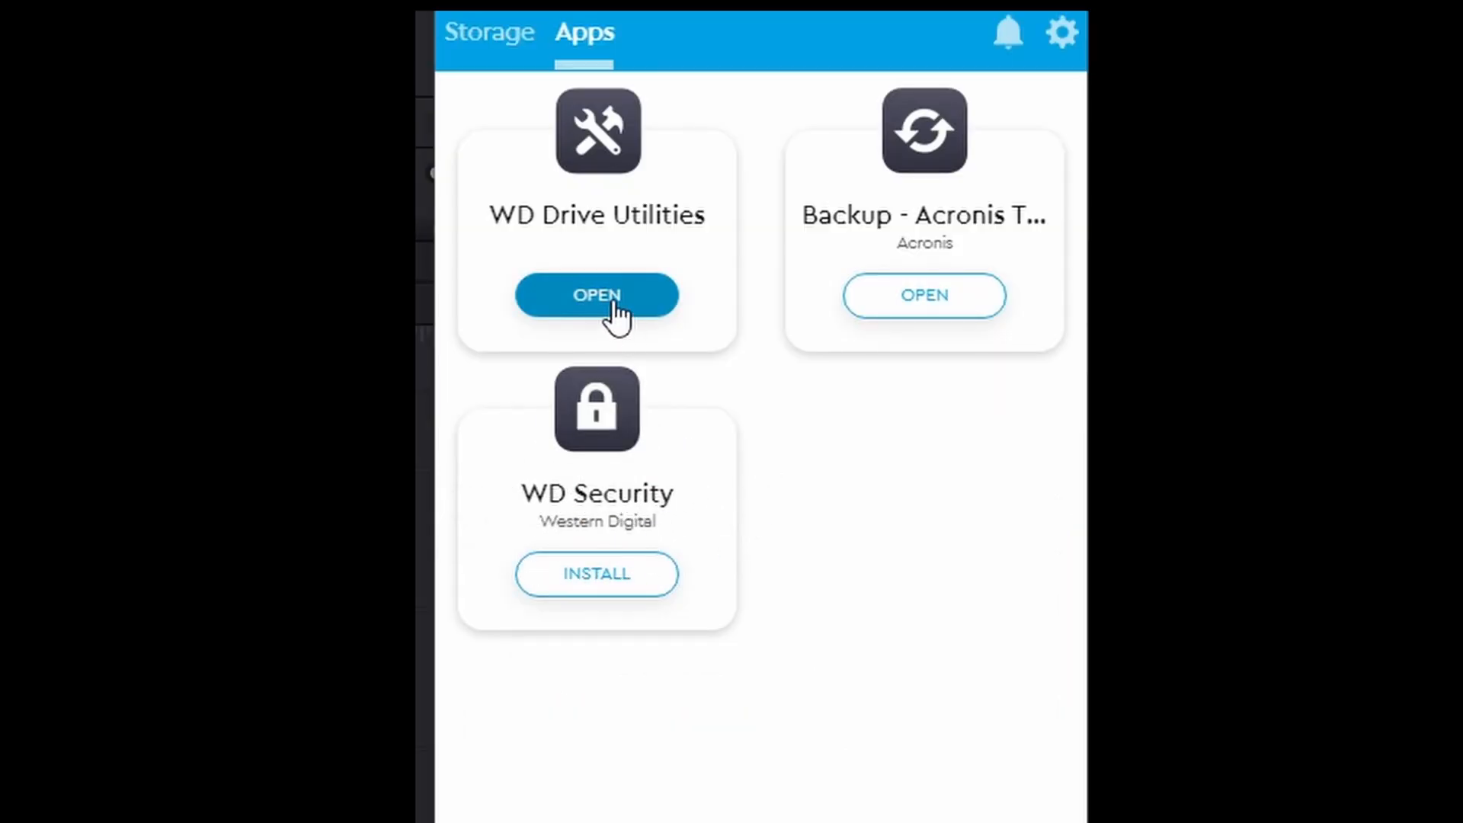
mouse_move(616, 350)
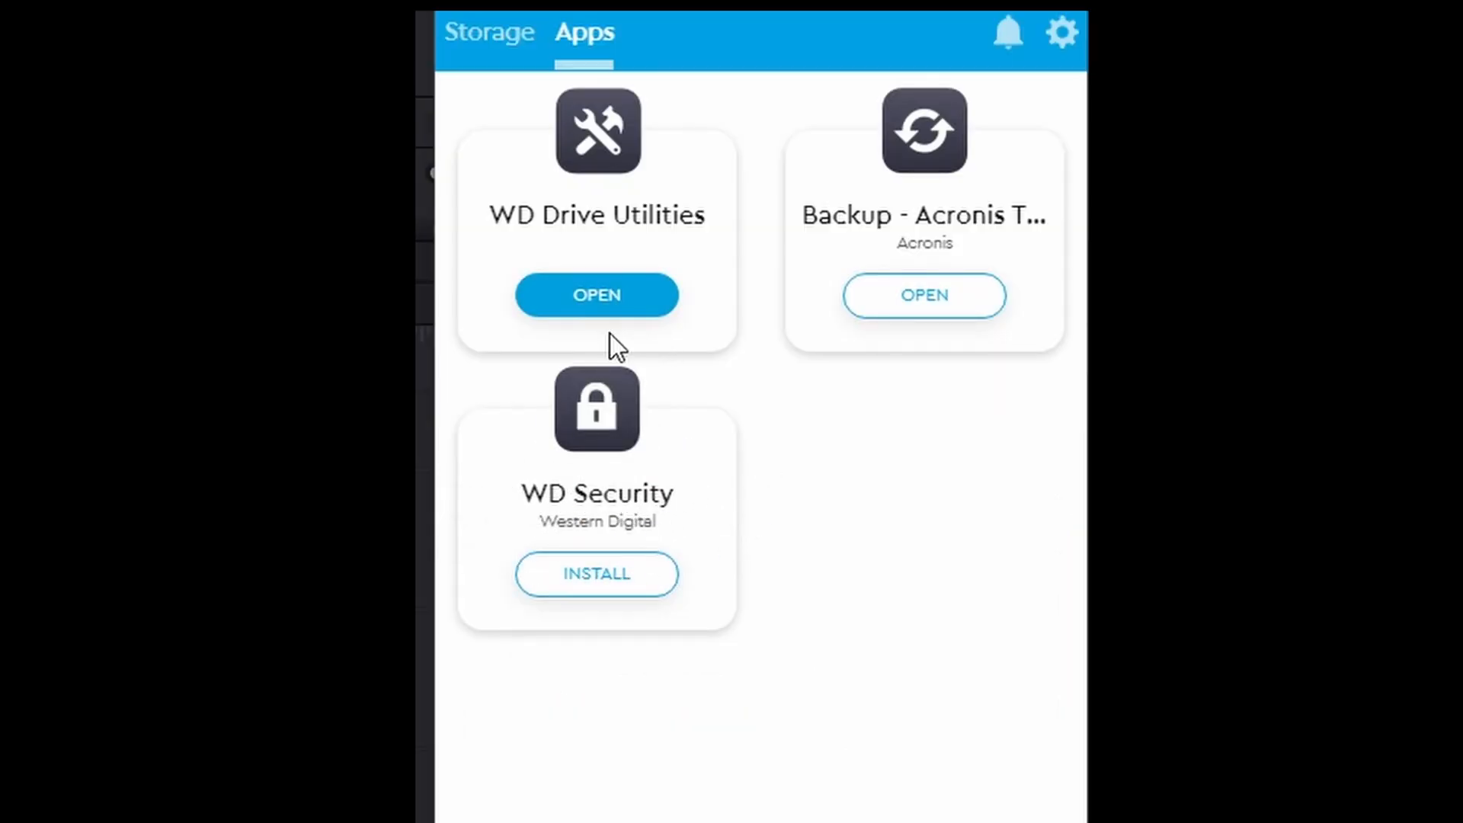
Launch WD Drive Utilities for the My Passport and run a drive status check showing SMART passed
click(596, 294)
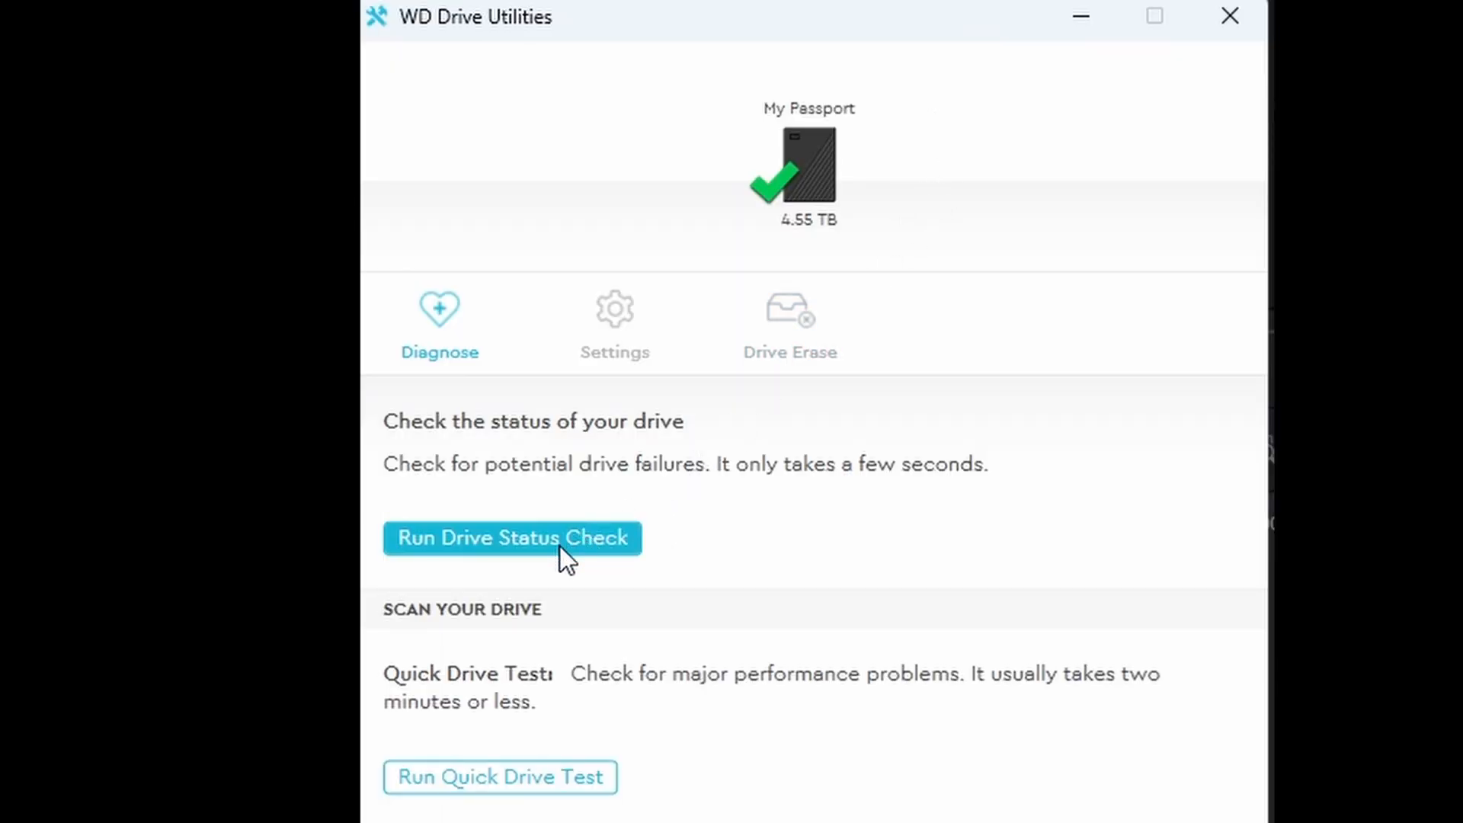
mouse_move(537, 560)
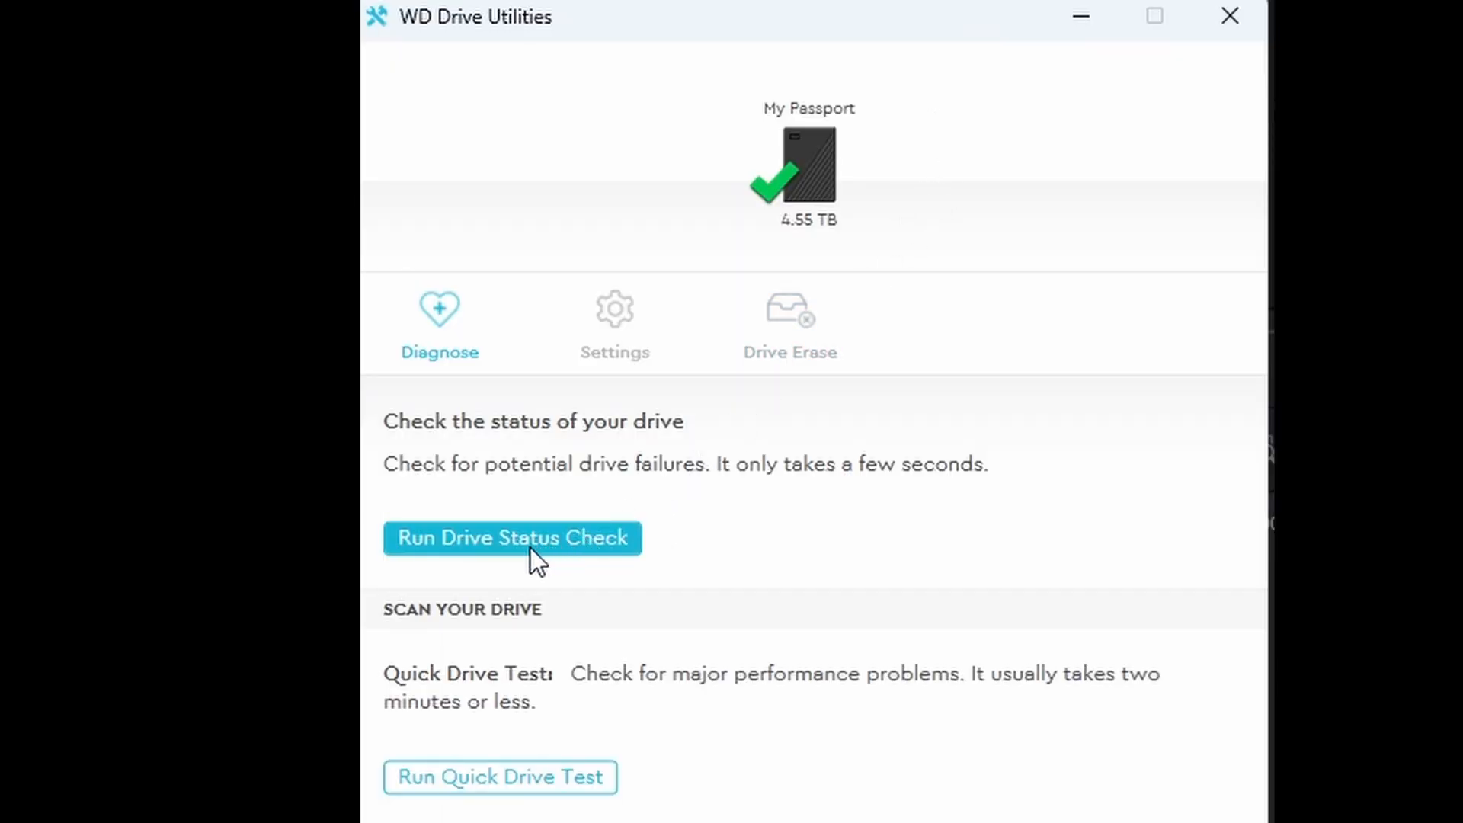
click(512, 538)
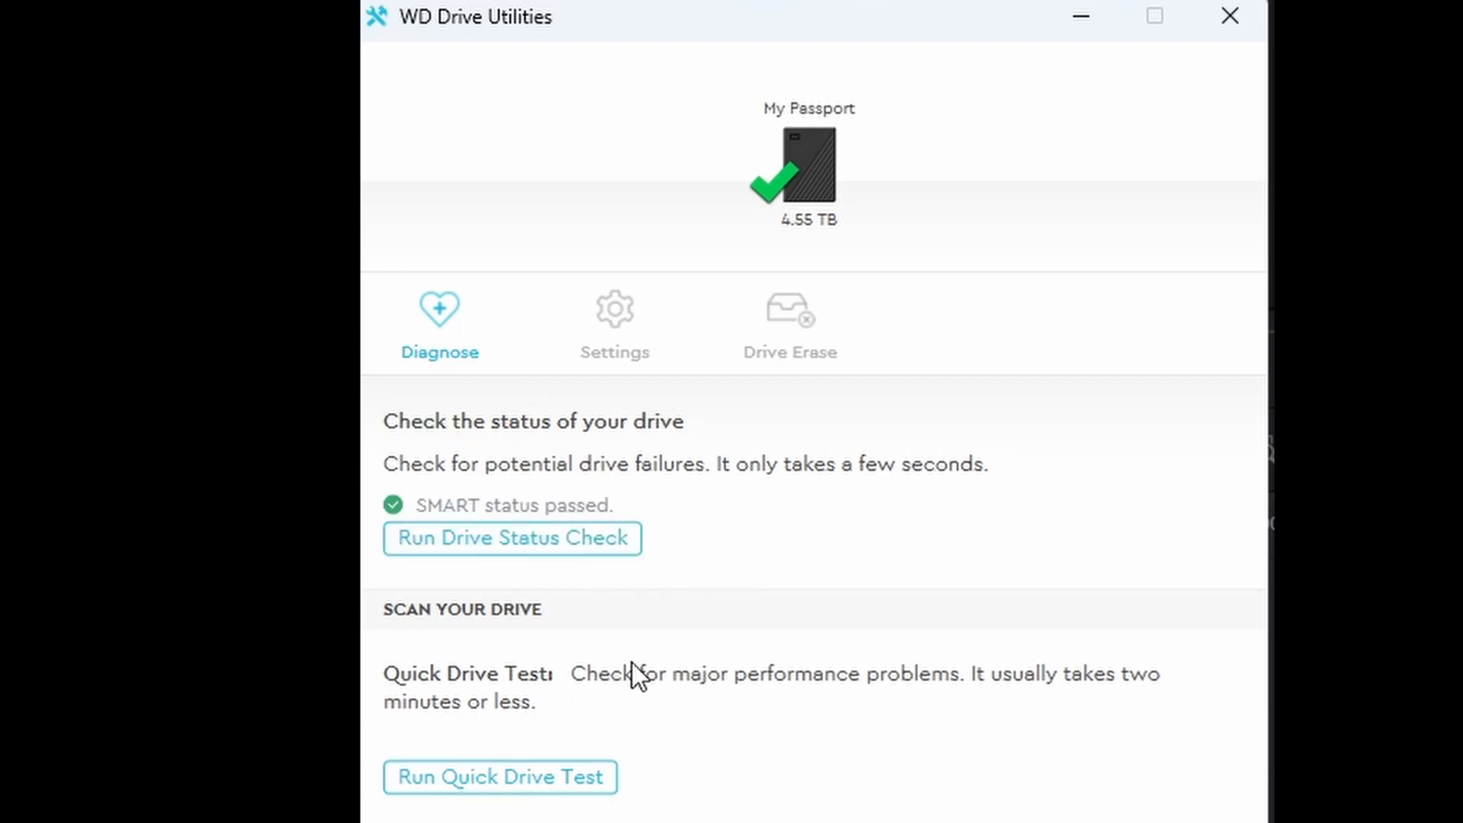
scroll(down, 3)
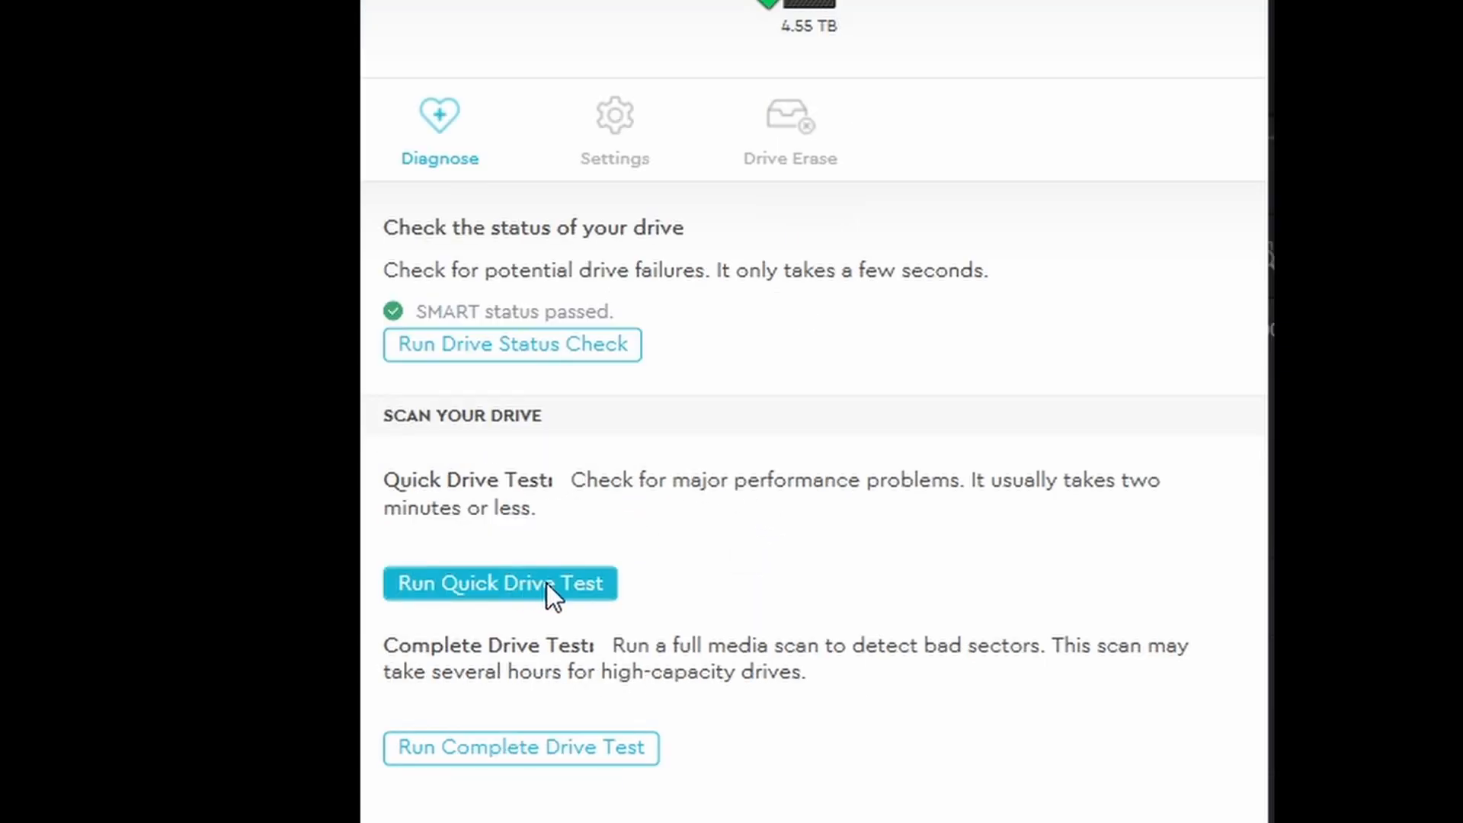
mouse_move(520, 569)
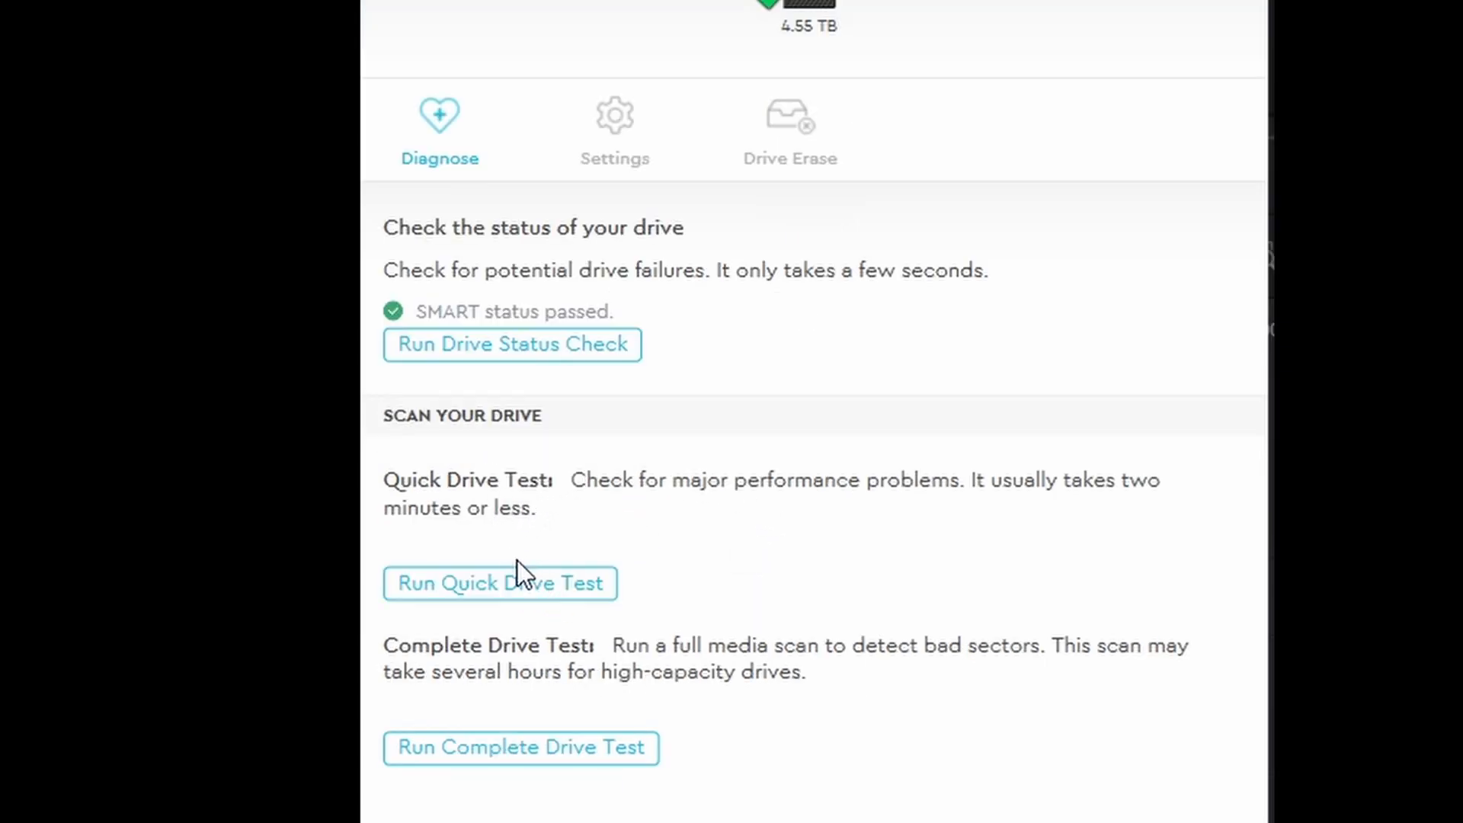
Review Sleep Timer and LED settings, then bring up Drive Erase with NTFS/exFAT format choices
click(614, 128)
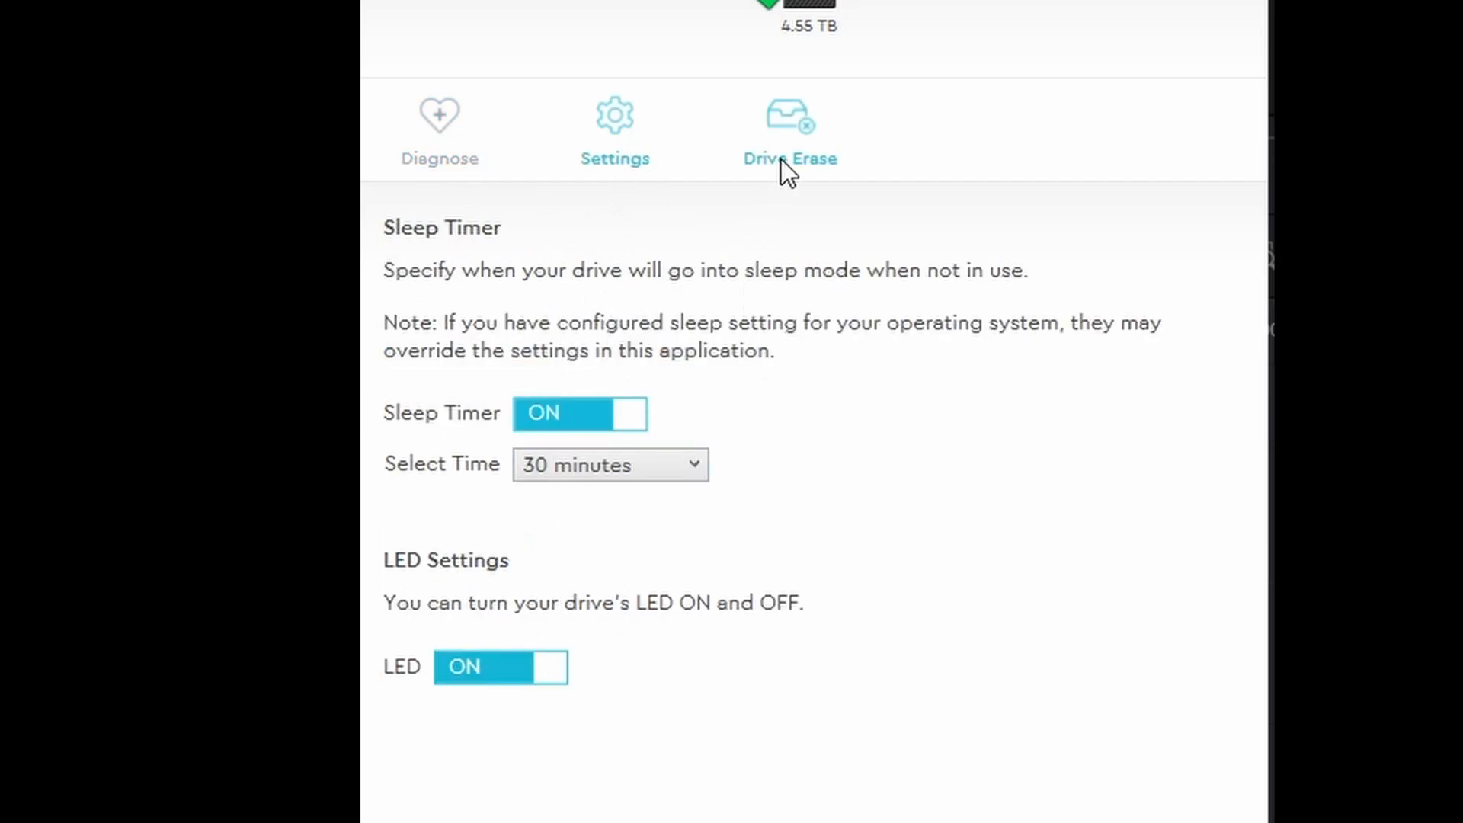
click(791, 131)
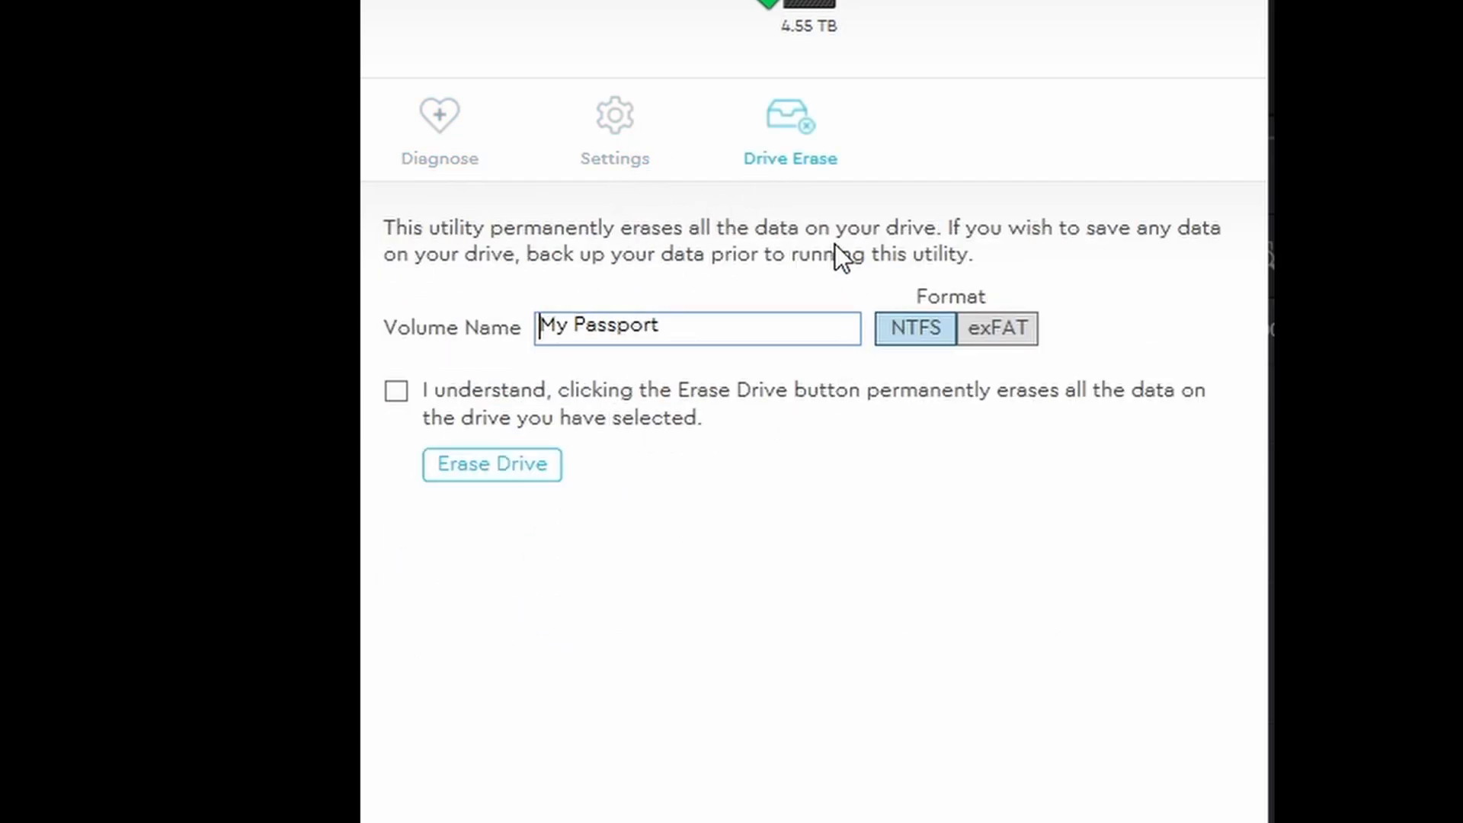
mouse_move(997, 329)
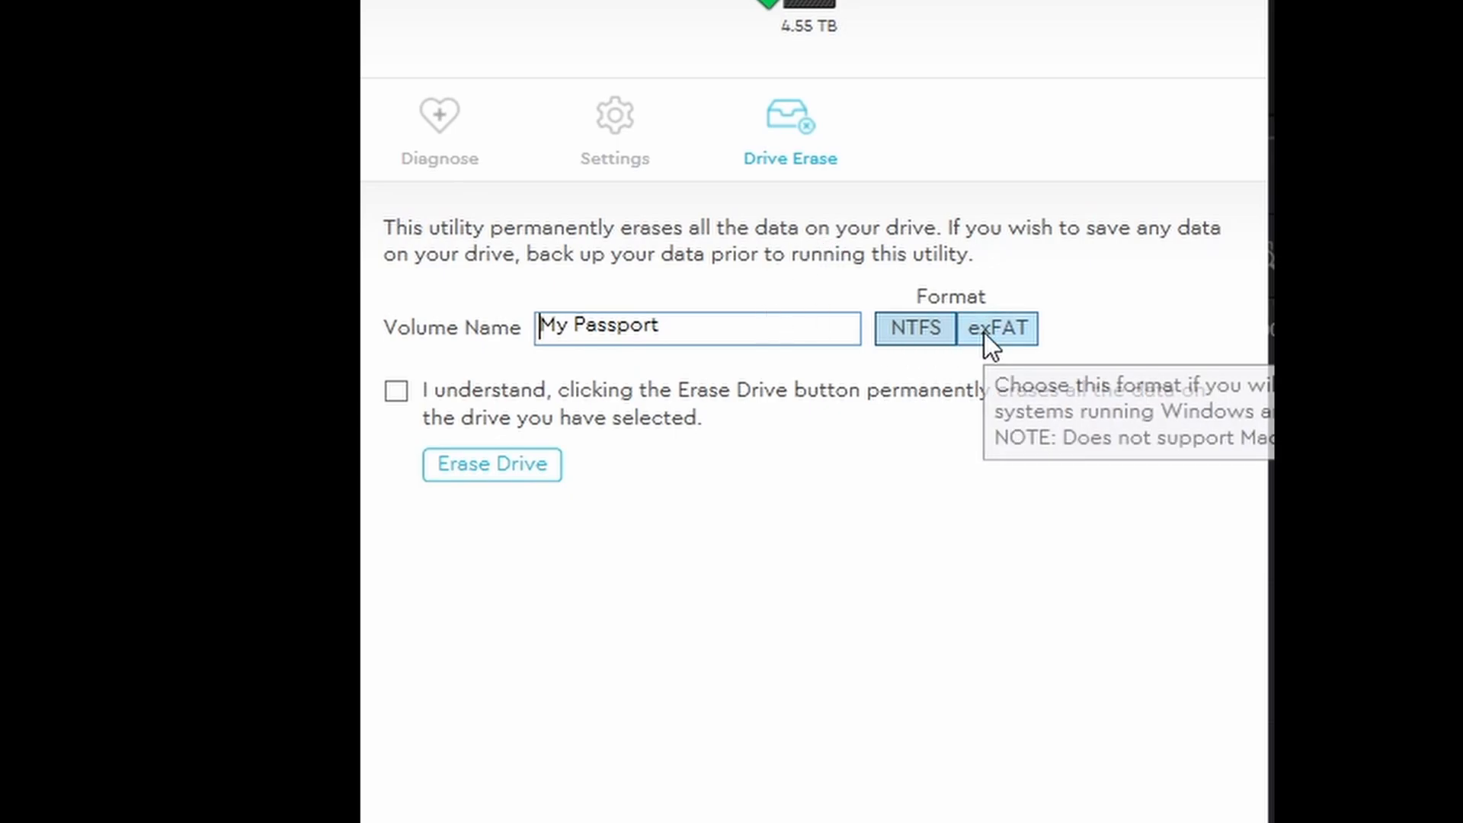
mouse_move(916, 329)
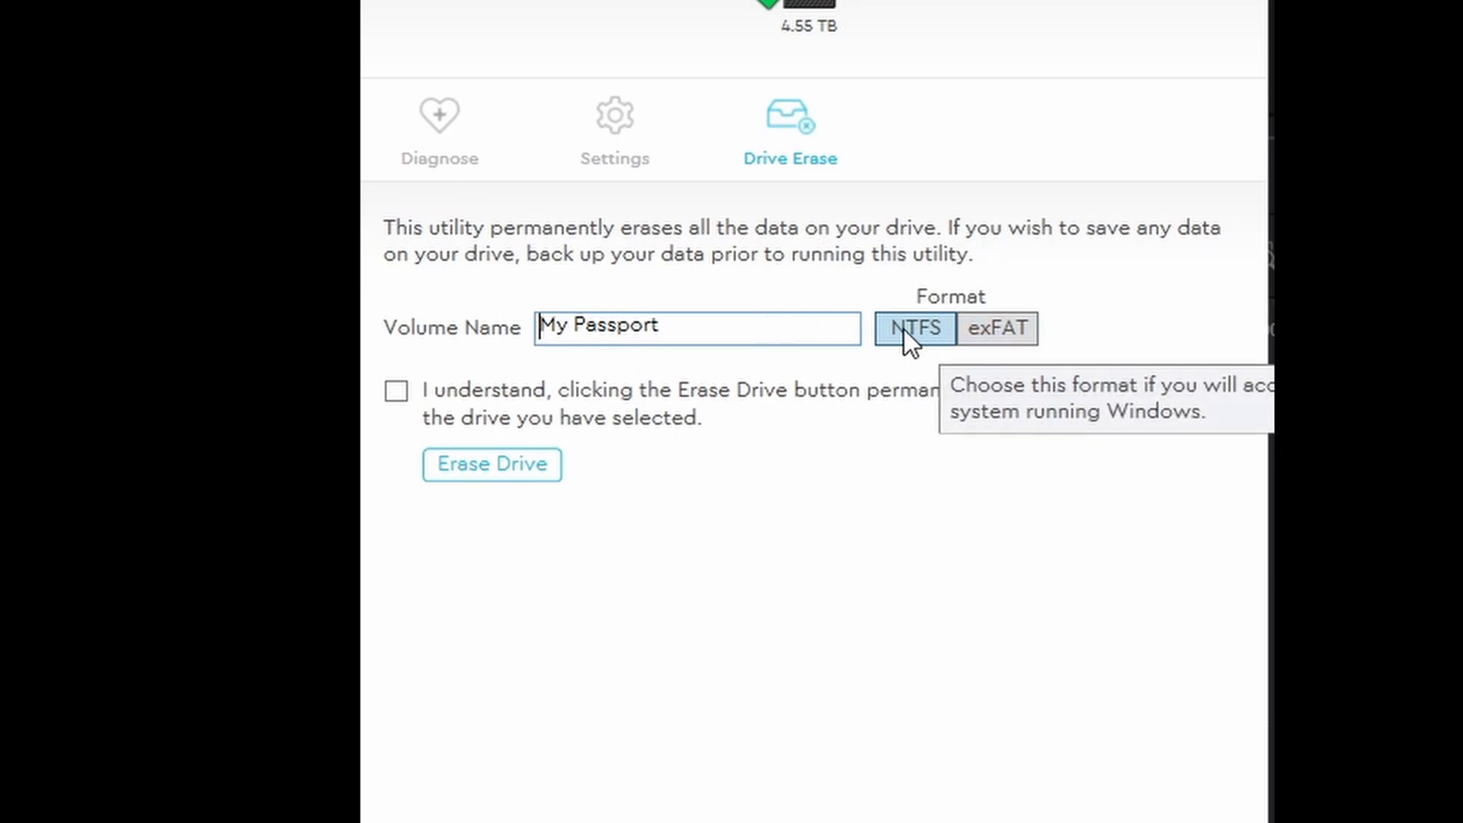